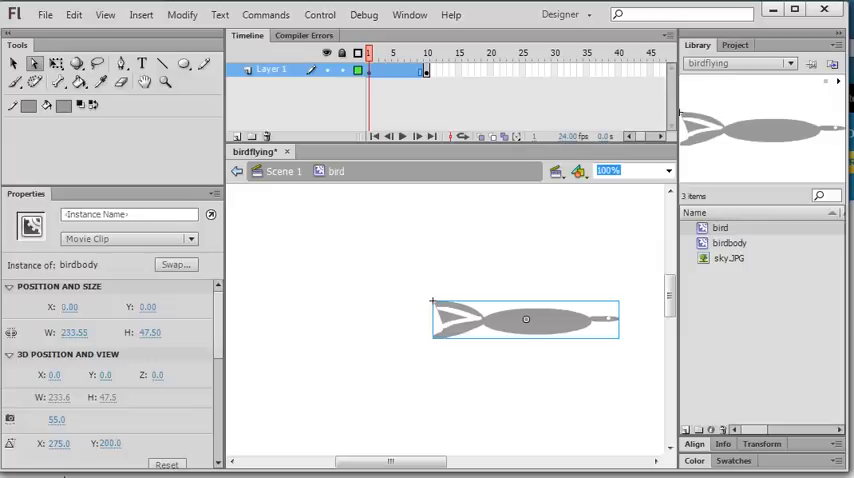
mouse_move(436, 374)
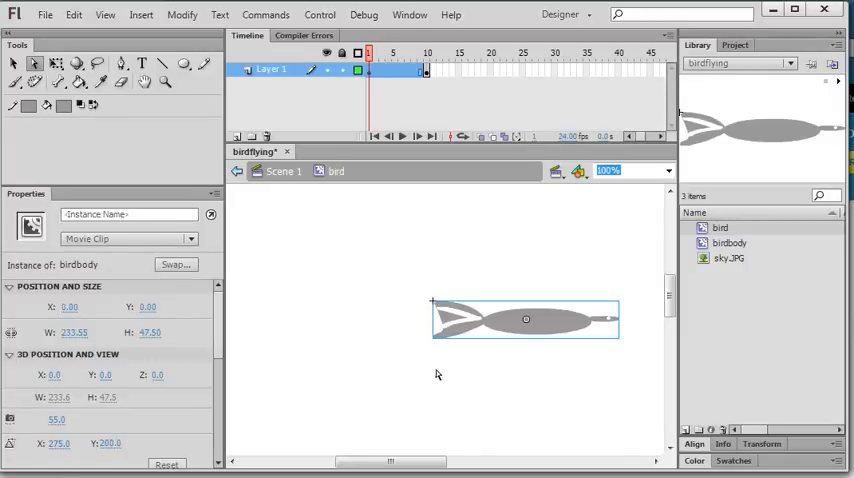
mouse_move(424, 340)
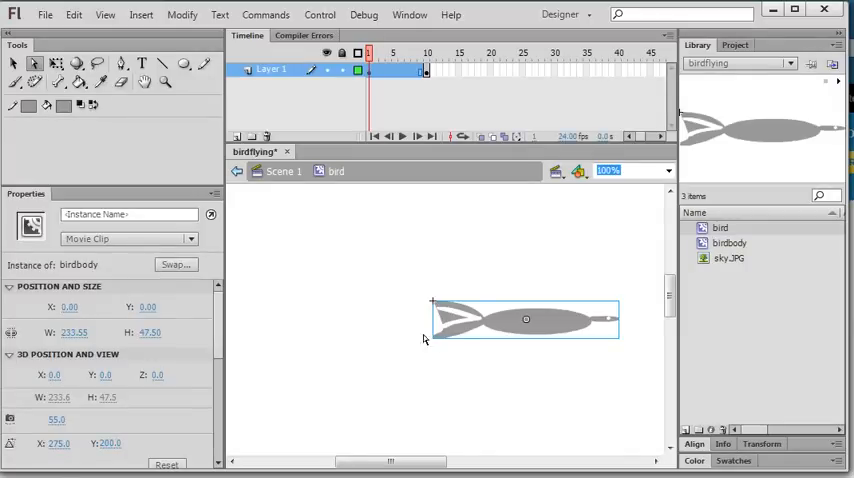
mouse_move(492, 351)
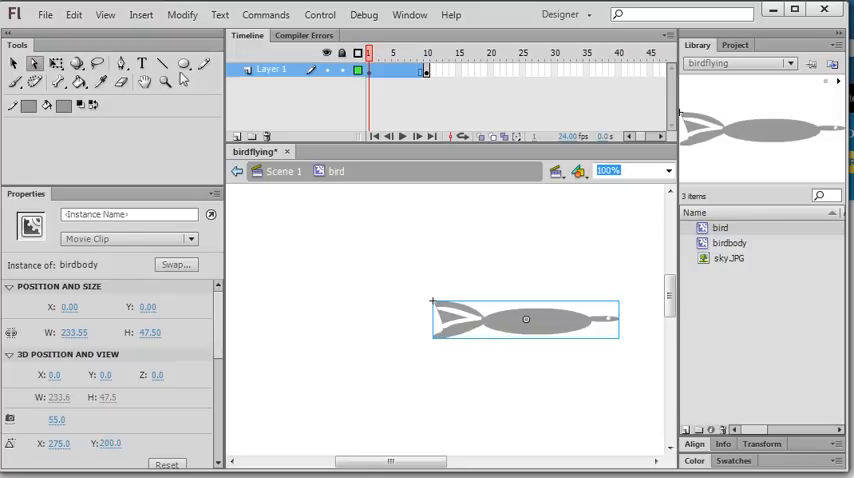
Step: Select the birdbody instance and list the editable symbols, bird and birdbody
left_click(184, 63)
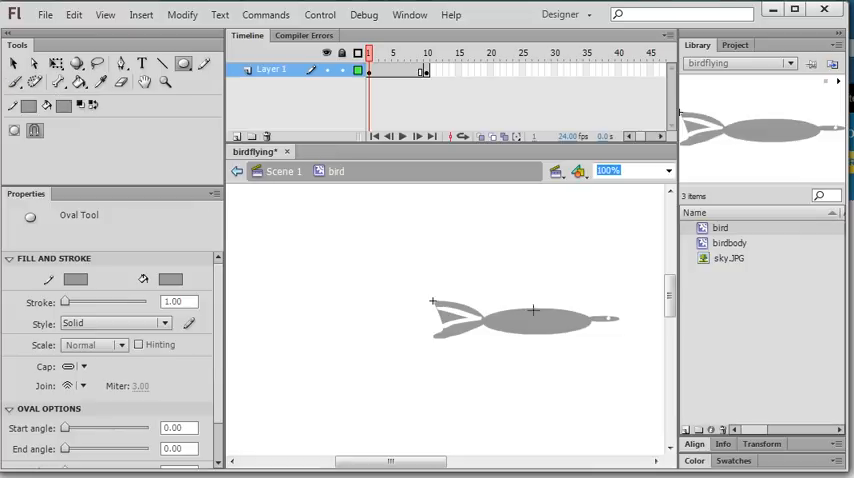
mouse_move(503, 314)
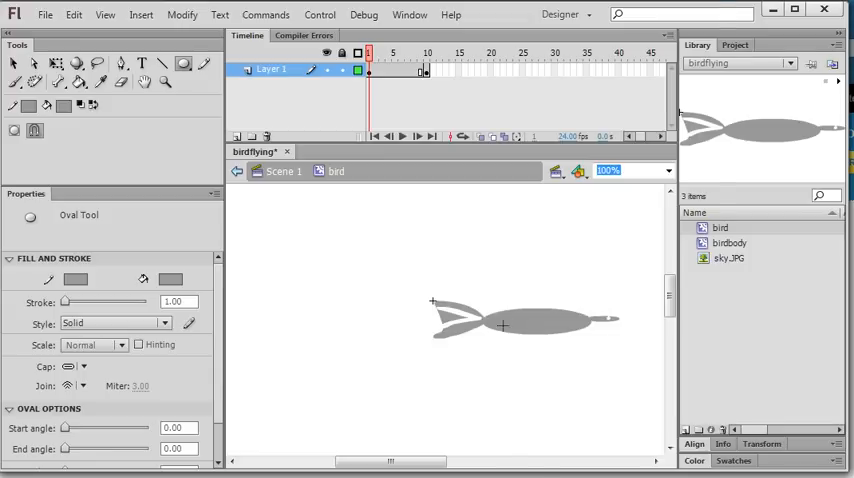
right_click(500, 320)
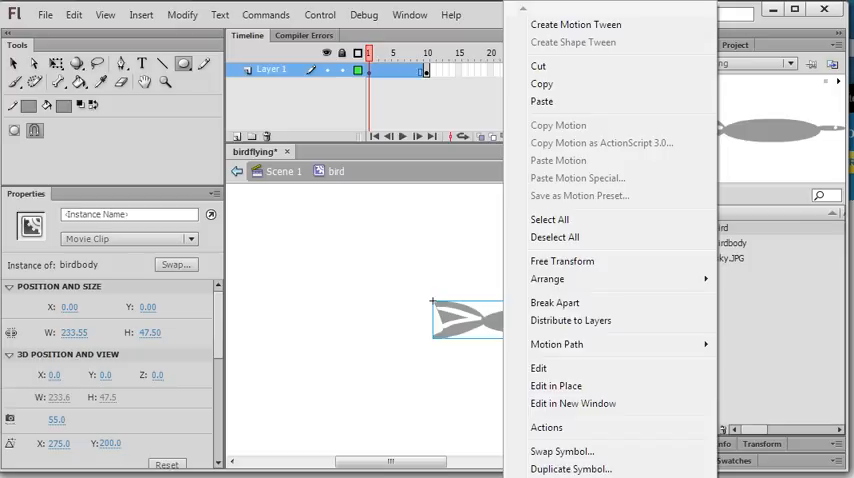
mouse_move(457, 406)
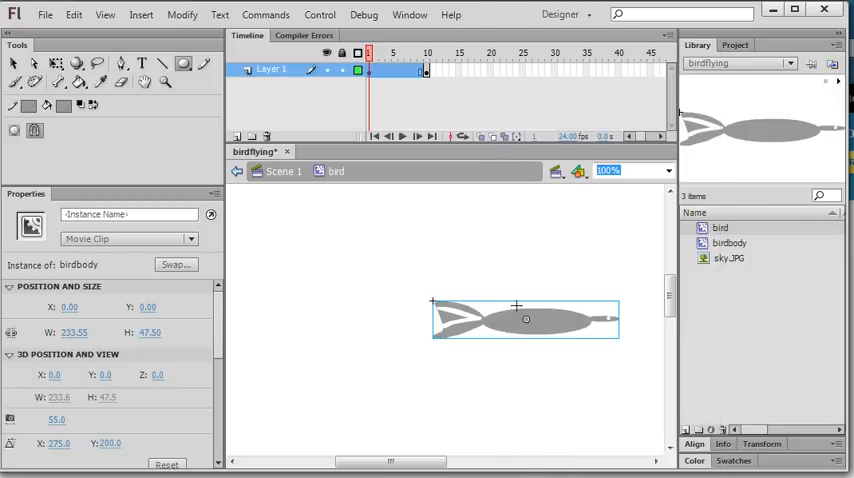
mouse_move(470, 308)
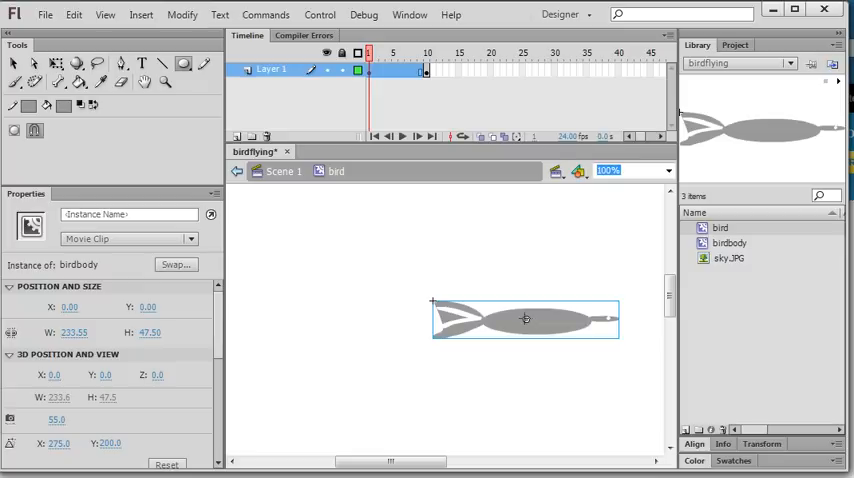
left_click(729, 243)
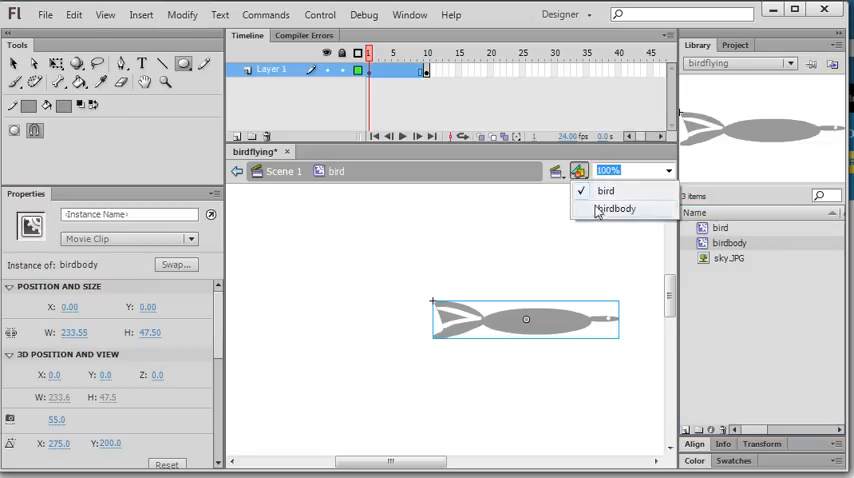
Step: Inspect the birdbody symbol, then return to the bird clip at frame 10 with wings spread
left_click(616, 208)
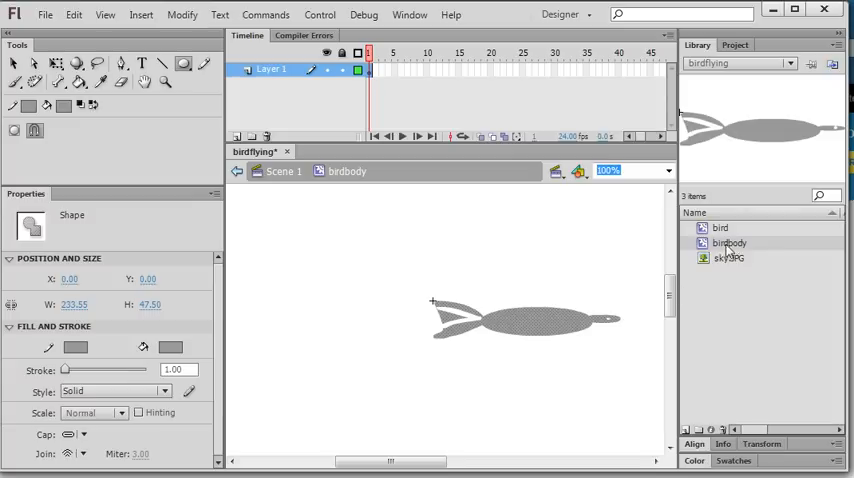
mouse_move(548, 323)
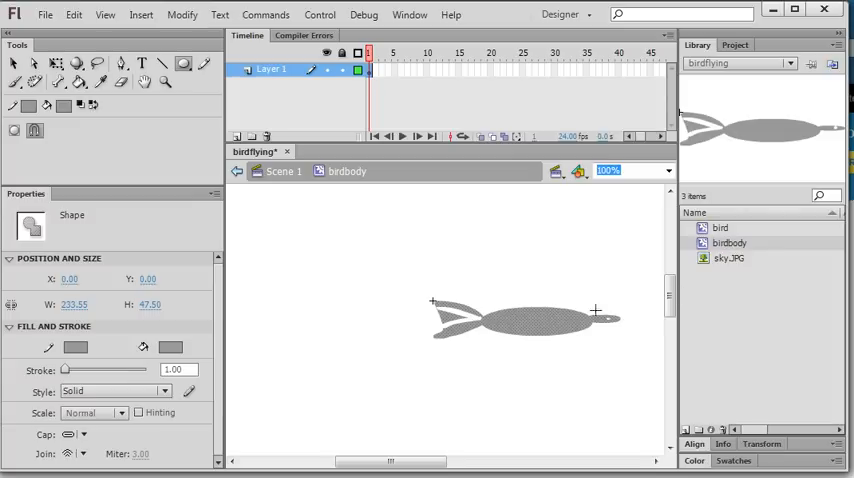
left_click(719, 228)
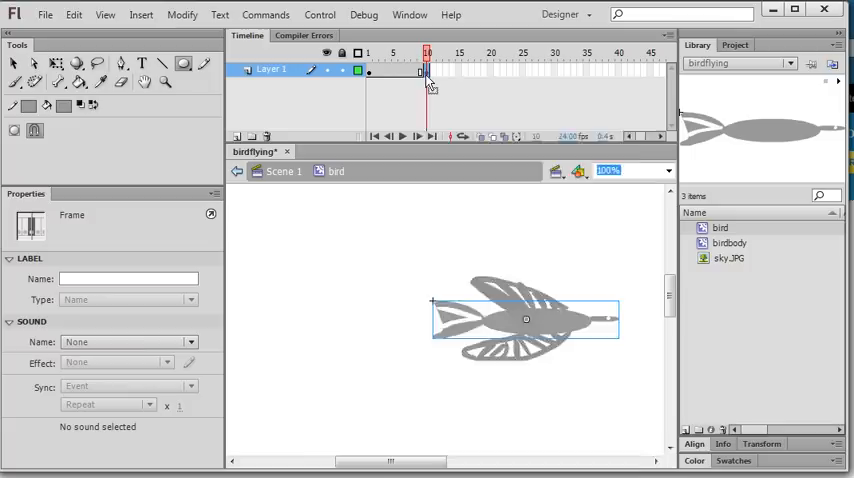
right_click(427, 71)
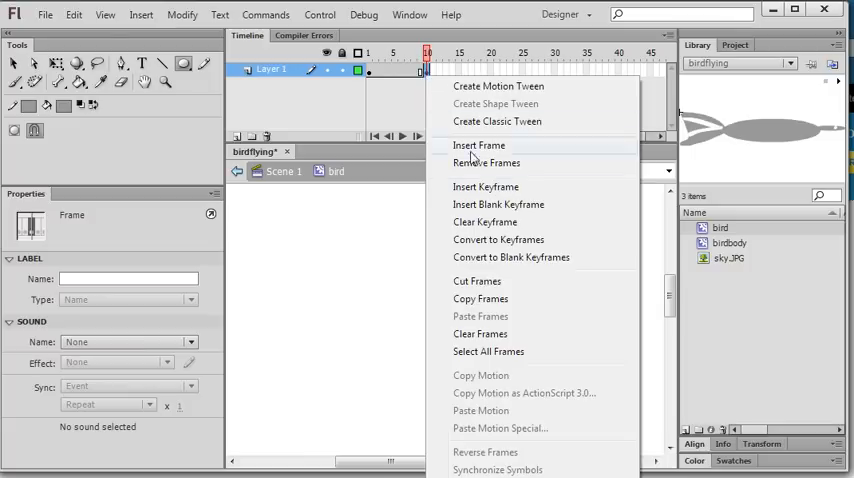
mouse_move(490, 22)
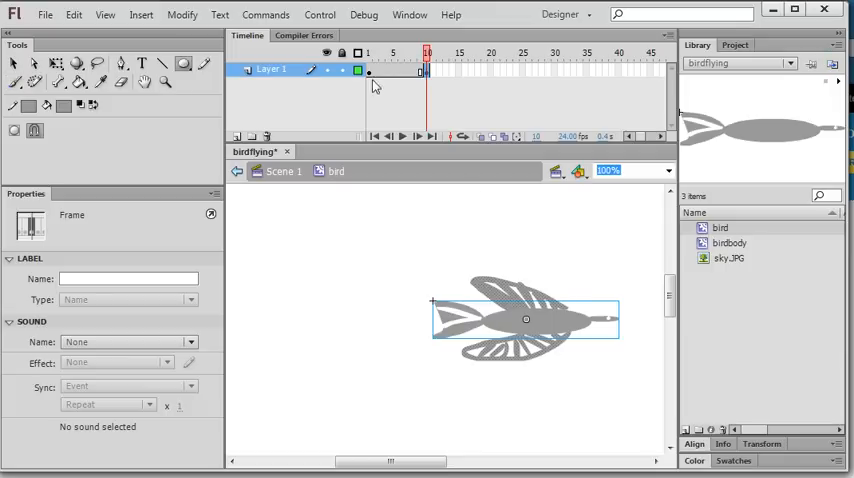
left_click(368, 53)
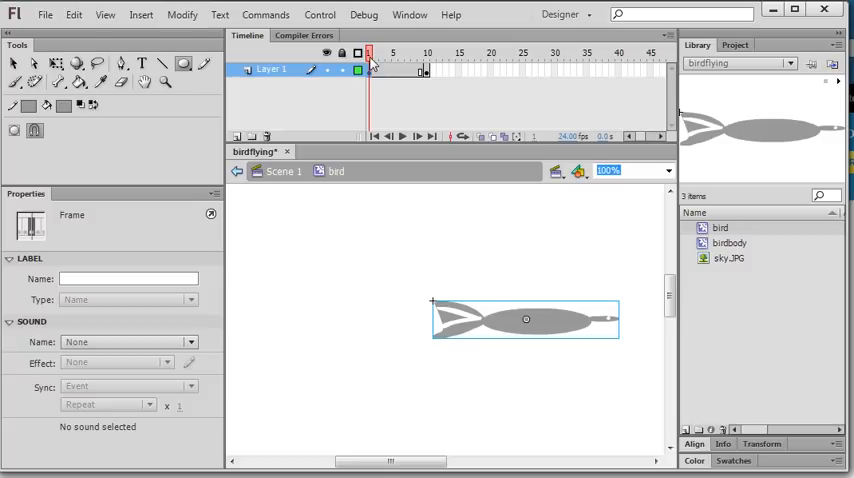
mouse_move(401, 72)
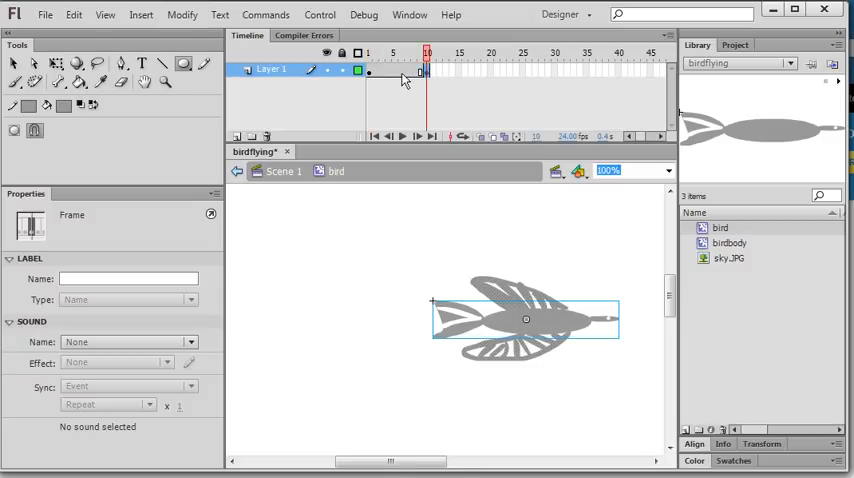
Step: Add a motion tween between frames 1 and 10 on Layer 1 and return to Scene 1
right_click(420, 75)
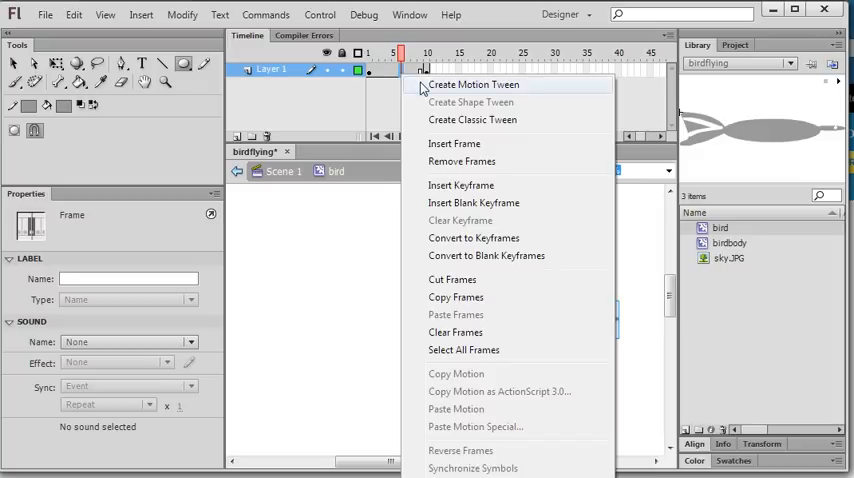
mouse_move(424, 47)
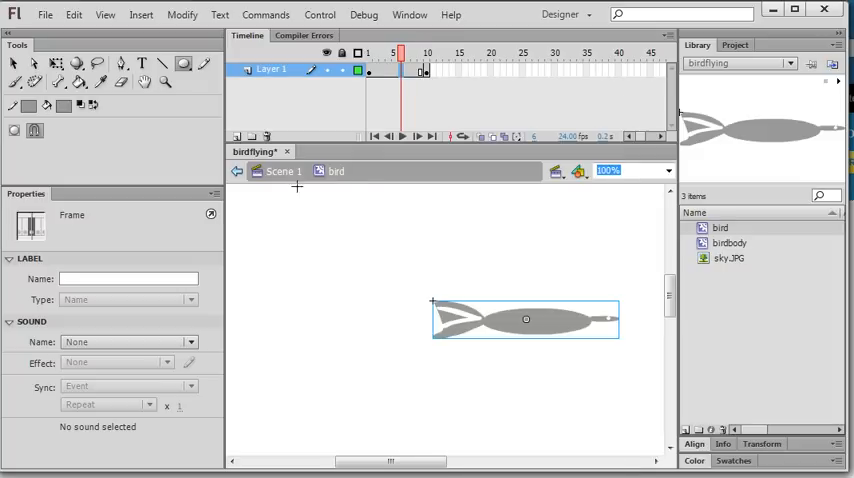
left_click(283, 171)
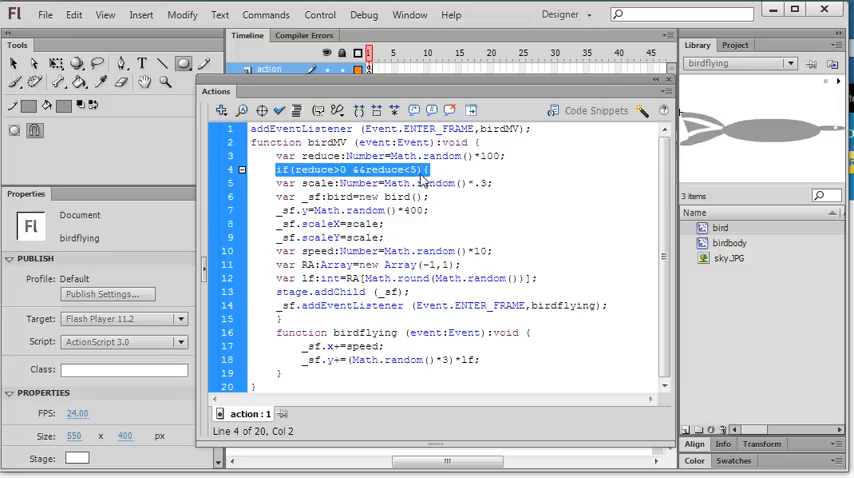
Step: Review the spawn script's random-below-5 condition and scale lines in the Actions panel
left_click(420, 169)
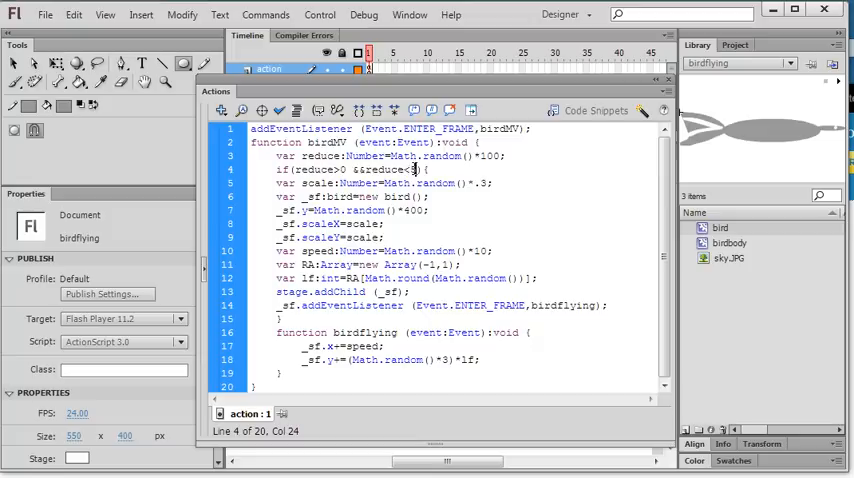
left_click(272, 169)
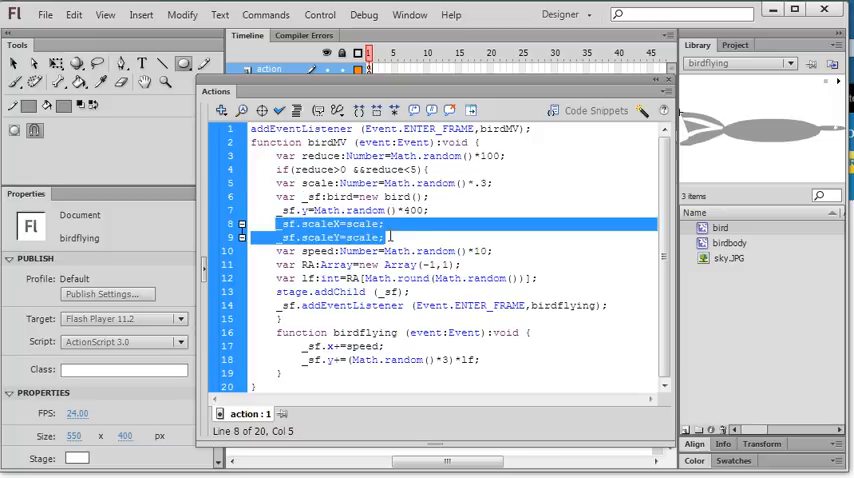
mouse_move(395, 228)
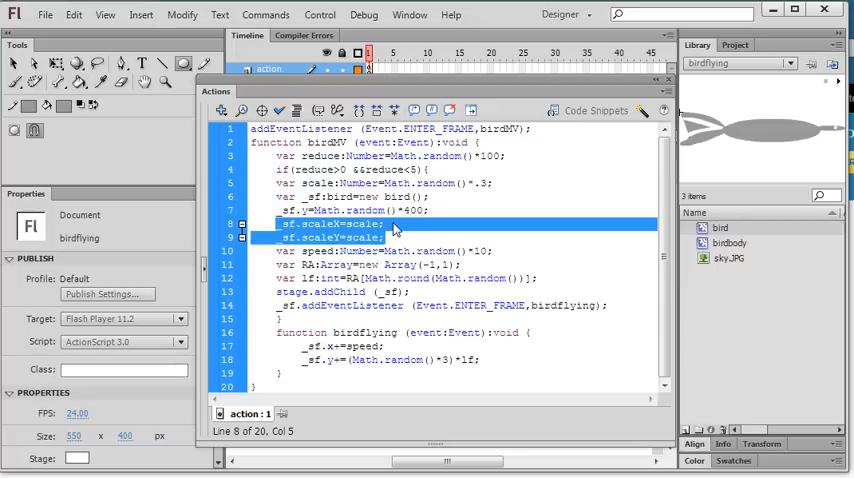
left_click(265, 196)
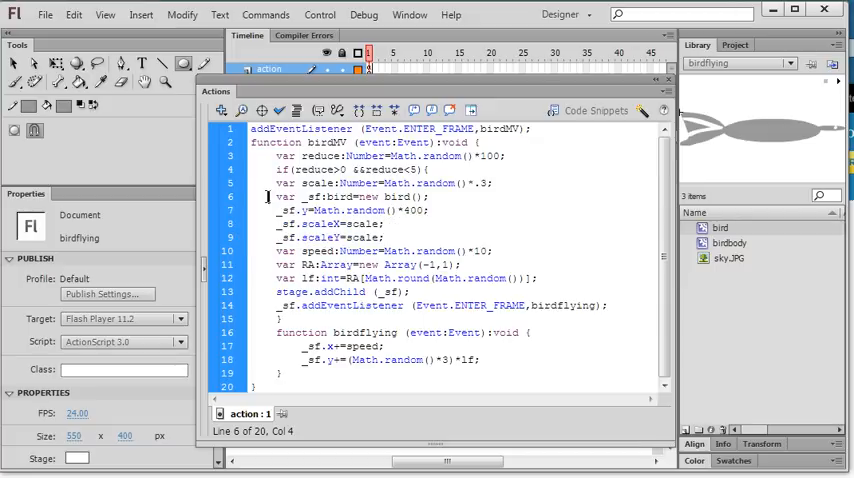
double_click(340, 196)
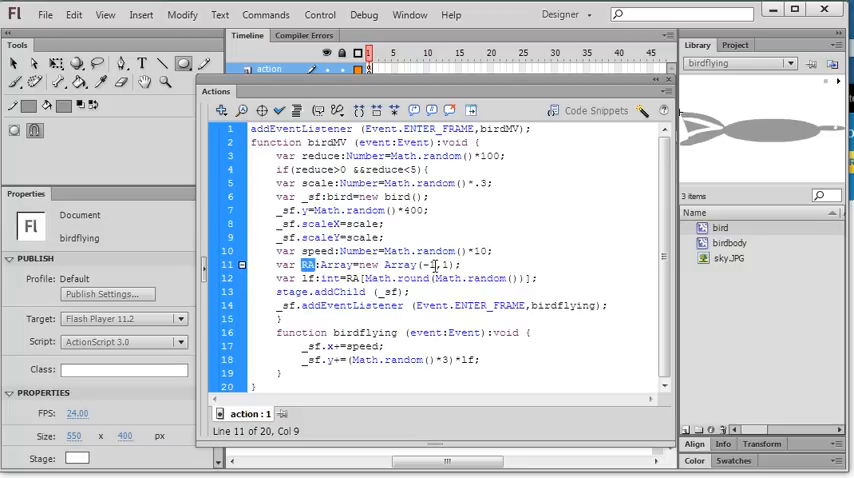
left_click(432, 264)
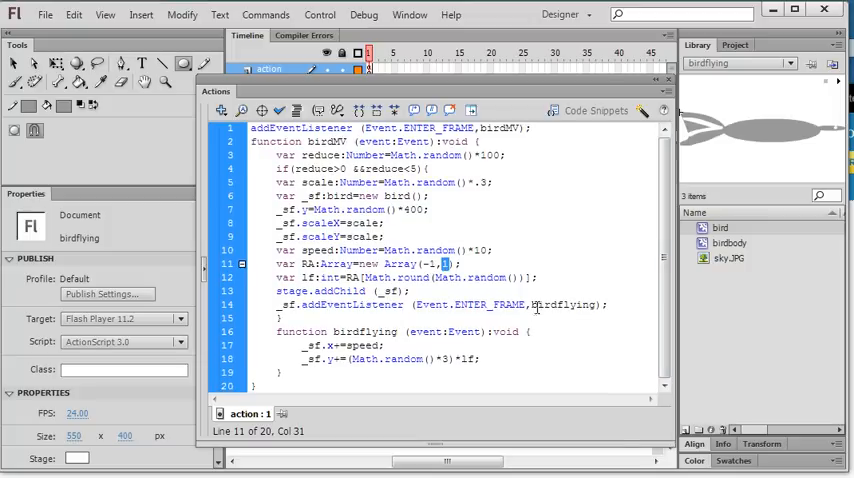
double_click(560, 305)
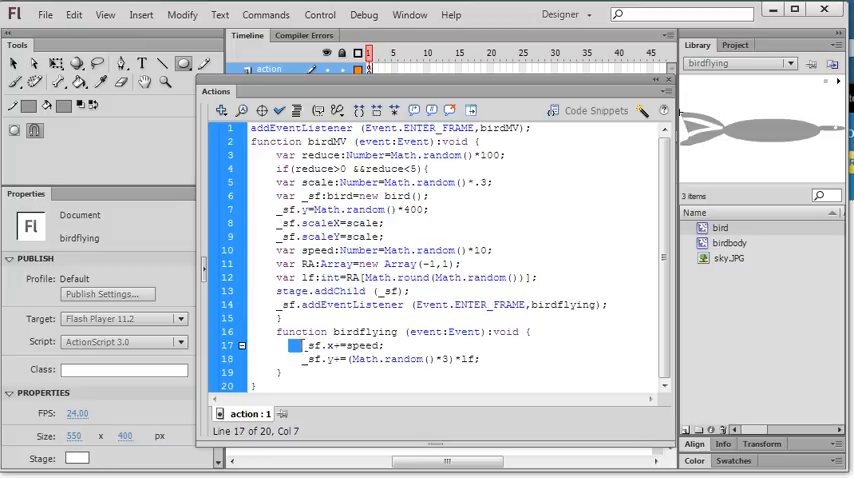
Step: Select the _sf.x+=speed line and close the Actions panel
double_click(340, 345)
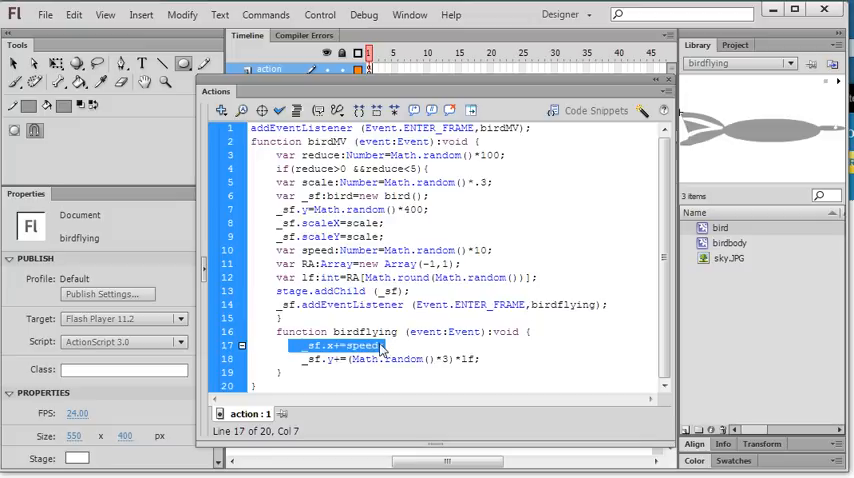
mouse_move(390, 342)
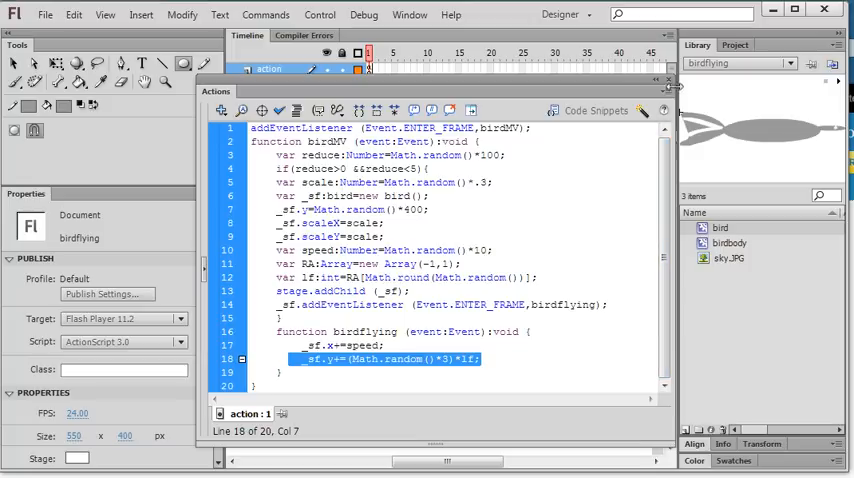
left_click(668, 79)
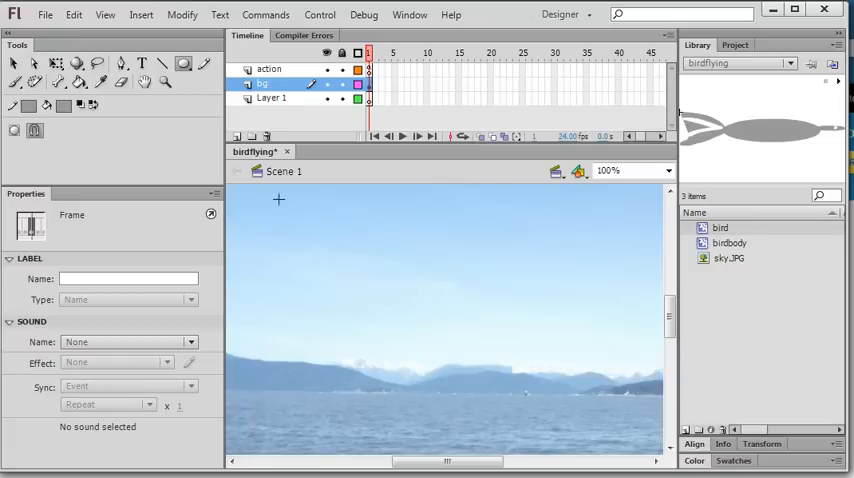
Step: Test the movie via Control > Test Movie, exporting the SWF
left_click(319, 14)
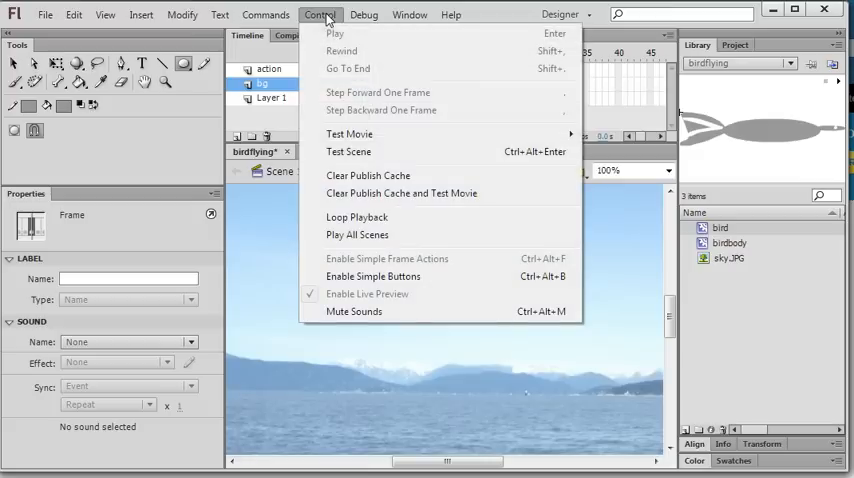
left_click(349, 133)
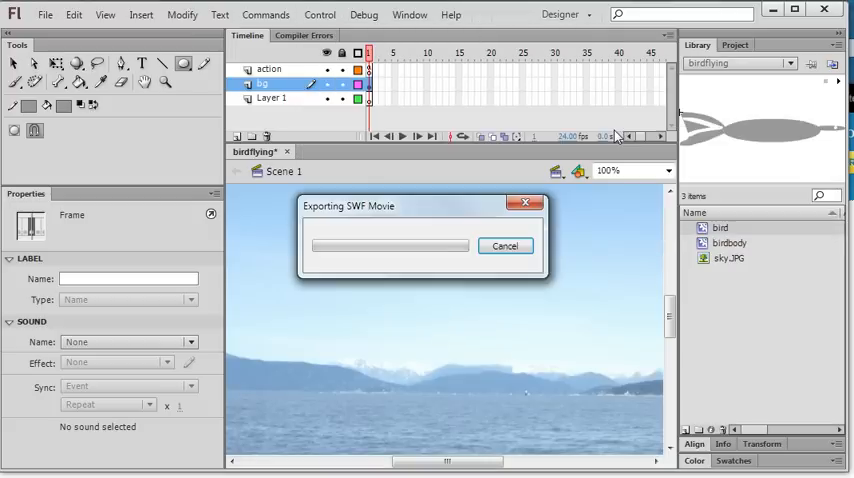